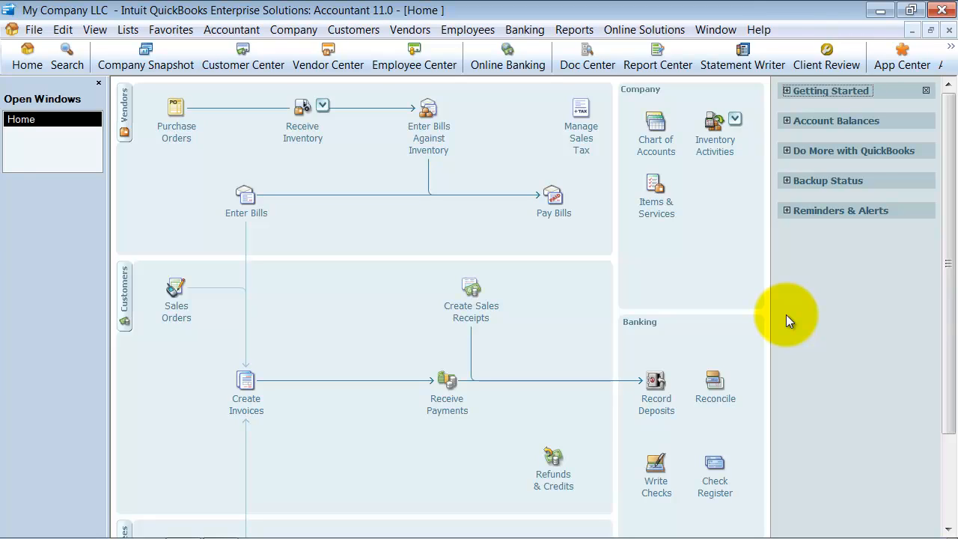
{"action": "mouse_move", "coordinate": [775, 314]}
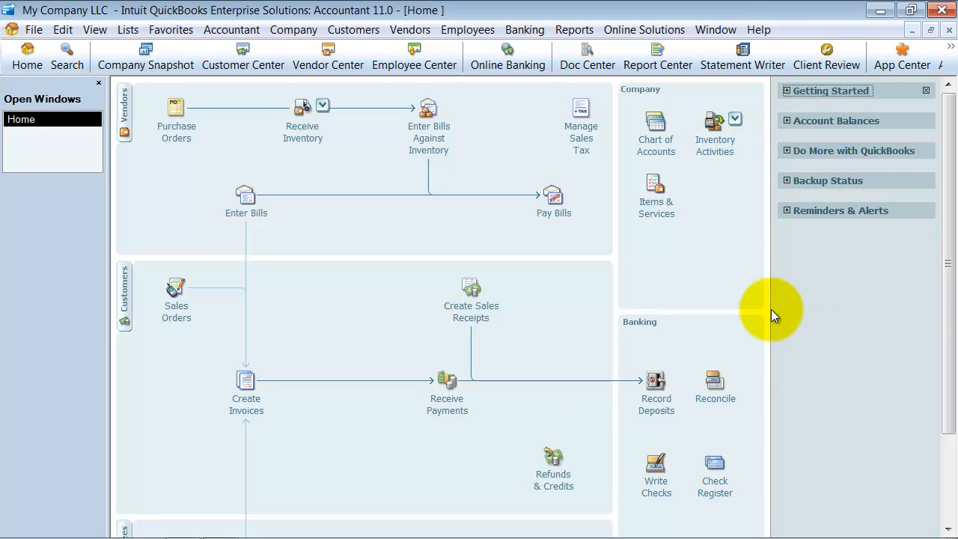
{"action": "mouse_move", "coordinate": [357, 287]}
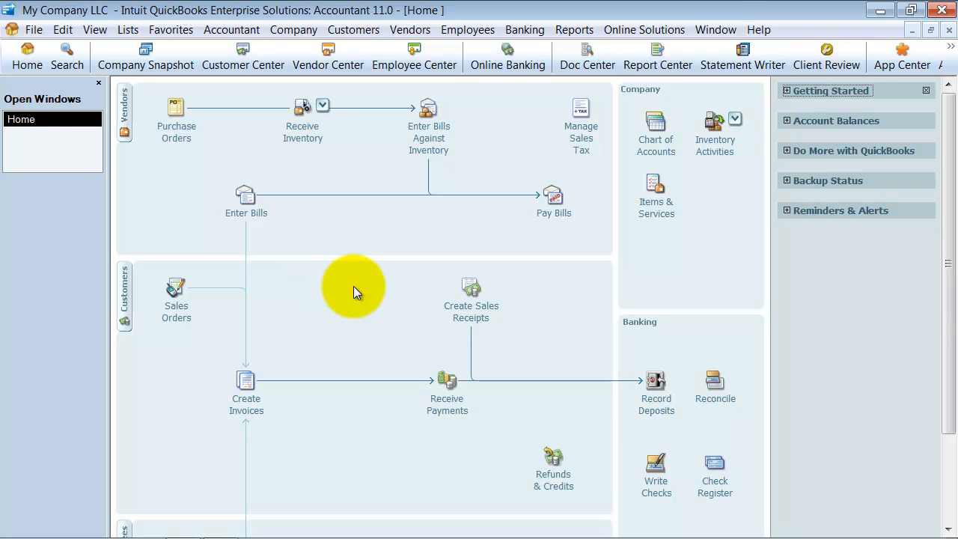
{"action": "mouse_move", "coordinate": [413, 93]}
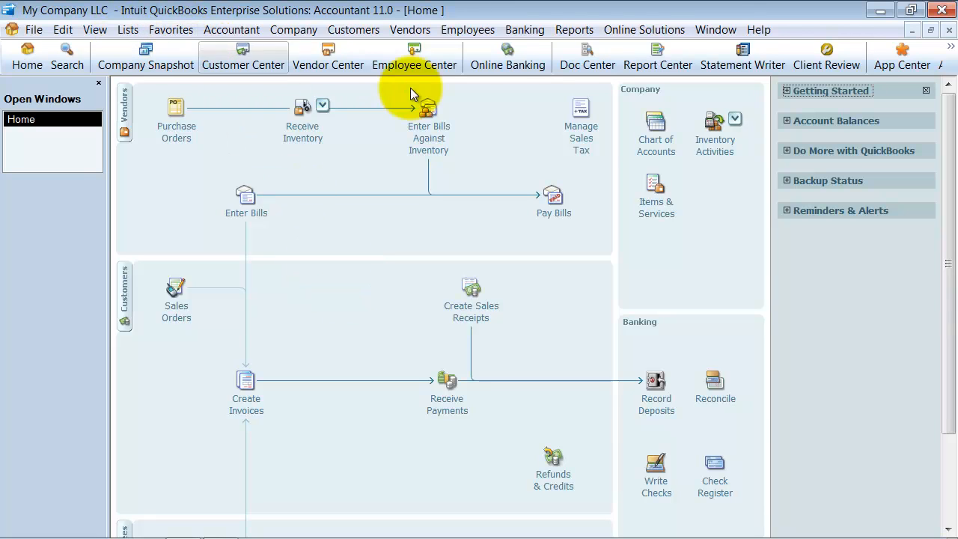
Step: Browse the chart of accounts and Customer Center, then start a new check from Banking > Write Checks
{"action": "left_click", "coordinate": [655, 128]}
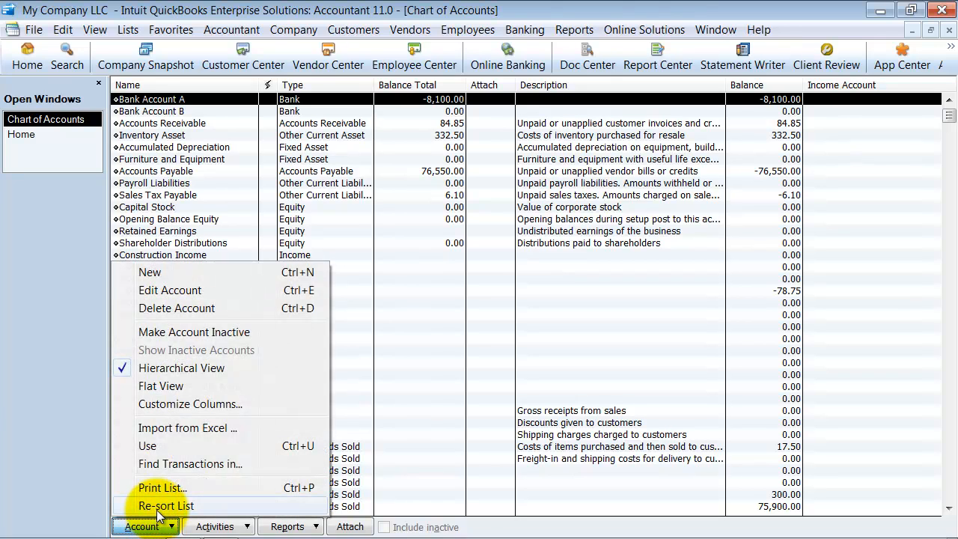
{"action": "mouse_move", "coordinate": [913, 45]}
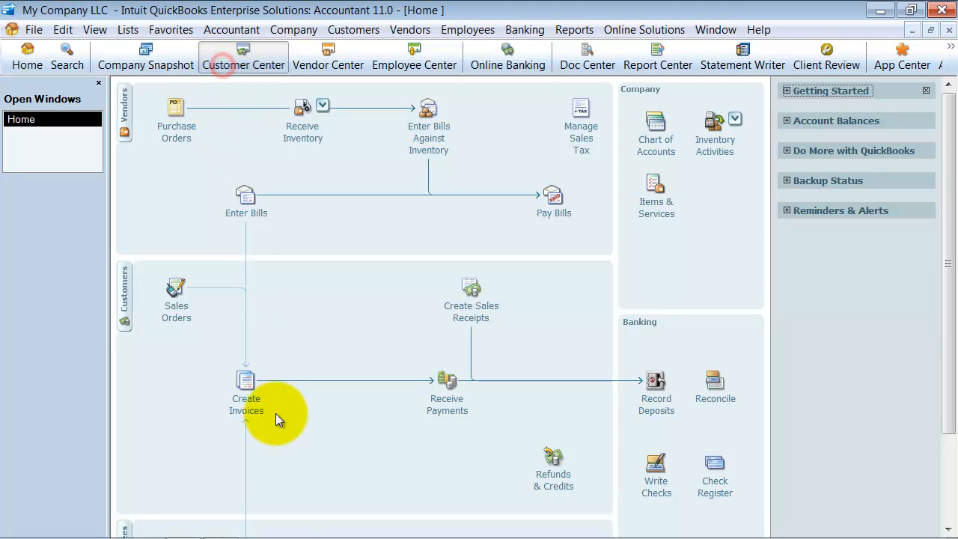
{"action": "left_click", "coordinate": [243, 57]}
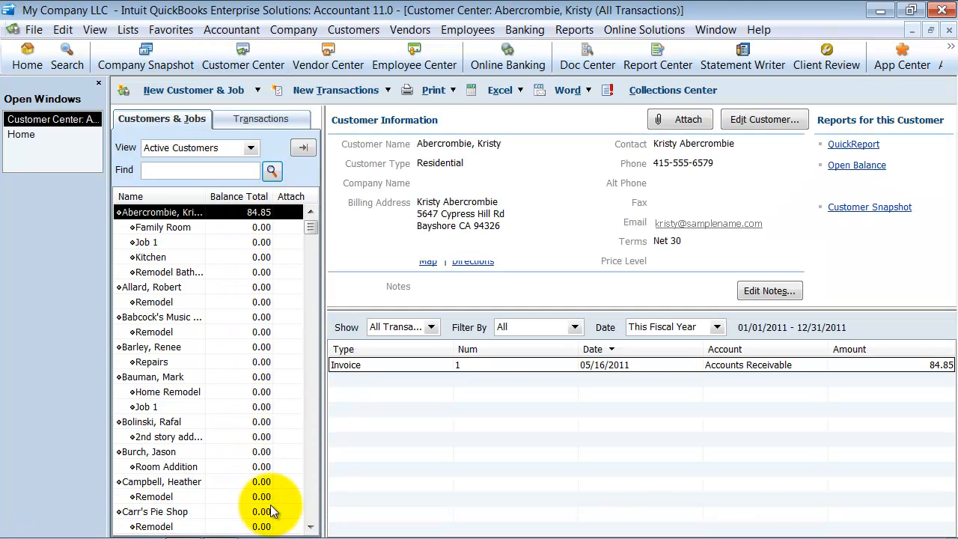
{"action": "mouse_move", "coordinate": [278, 142]}
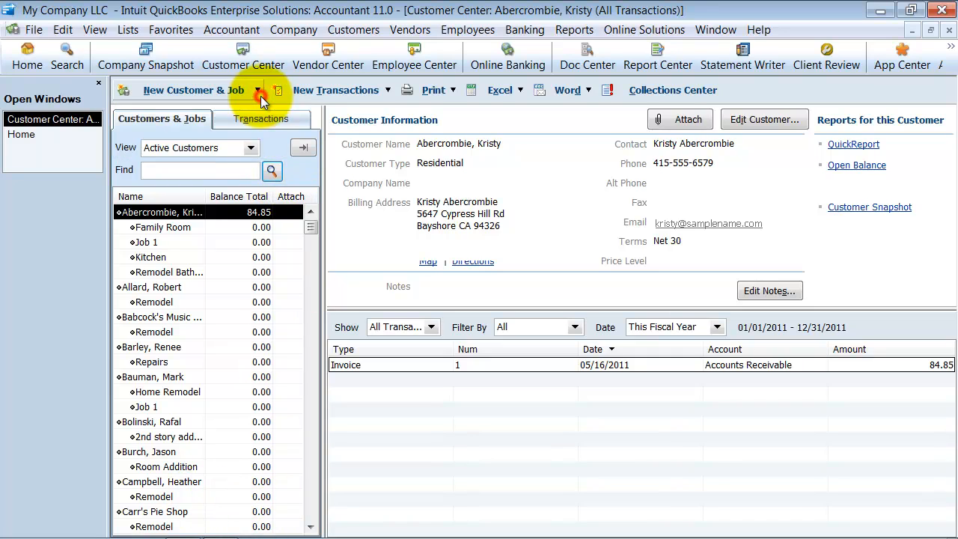
{"action": "mouse_move", "coordinate": [167, 162]}
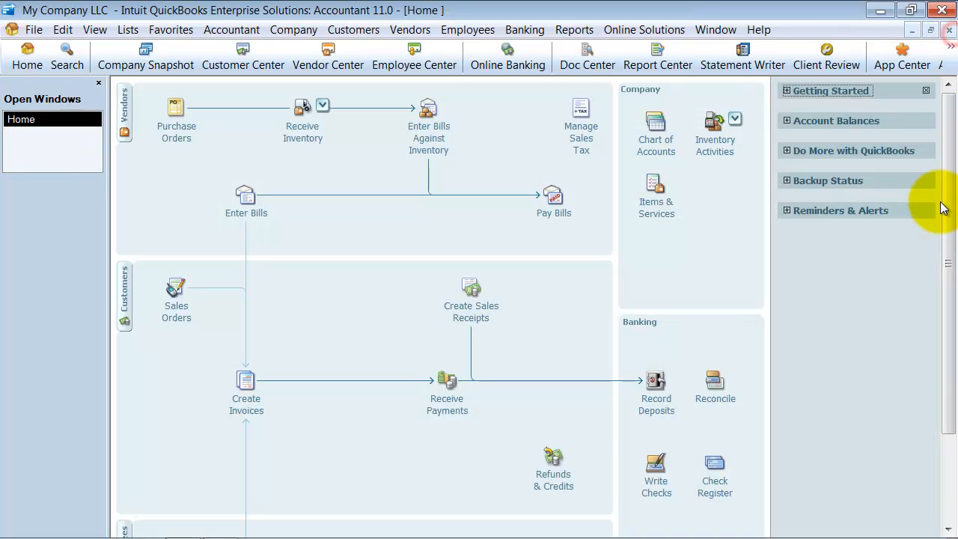
{"action": "mouse_move", "coordinate": [577, 232]}
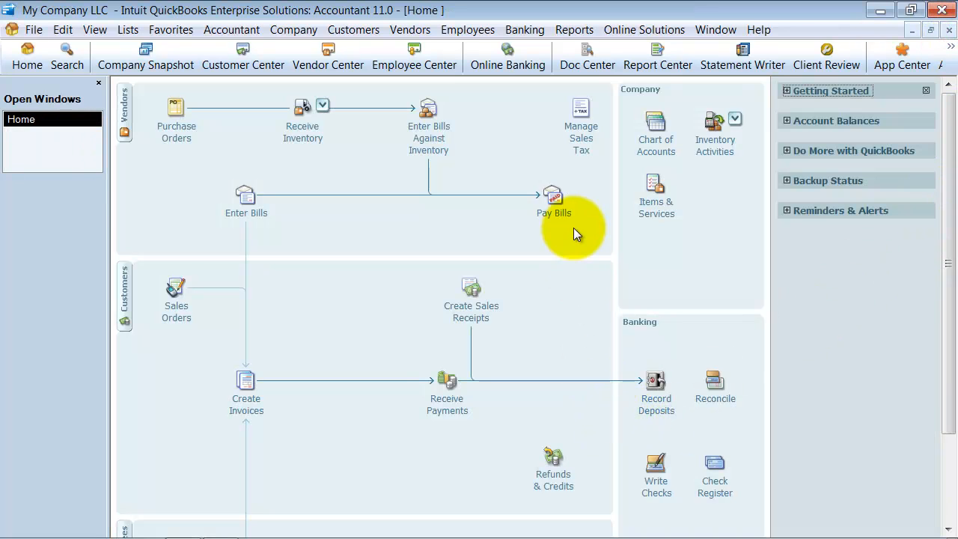
{"action": "left_click", "coordinate": [524, 30]}
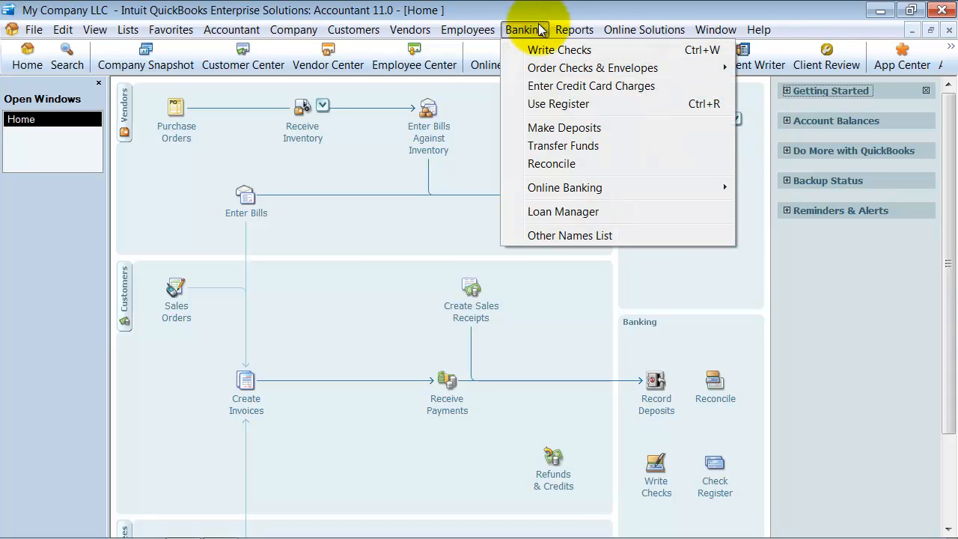
{"action": "mouse_move", "coordinate": [611, 49]}
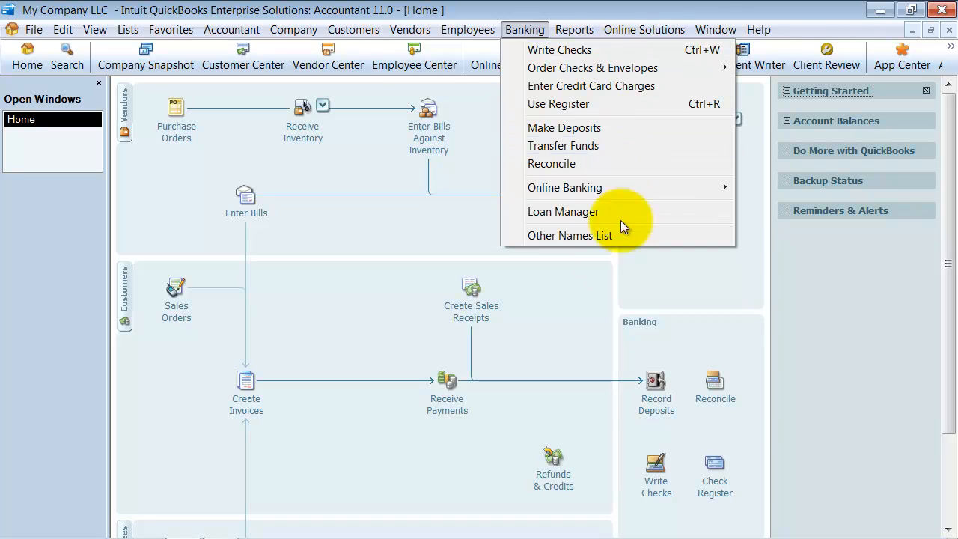
{"action": "mouse_move", "coordinate": [655, 476]}
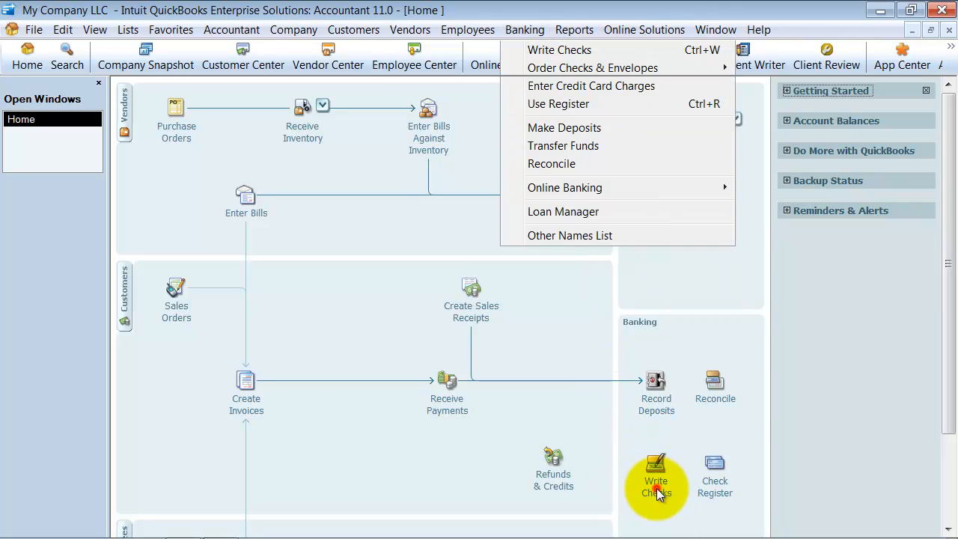
{"action": "left_click", "coordinate": [559, 49]}
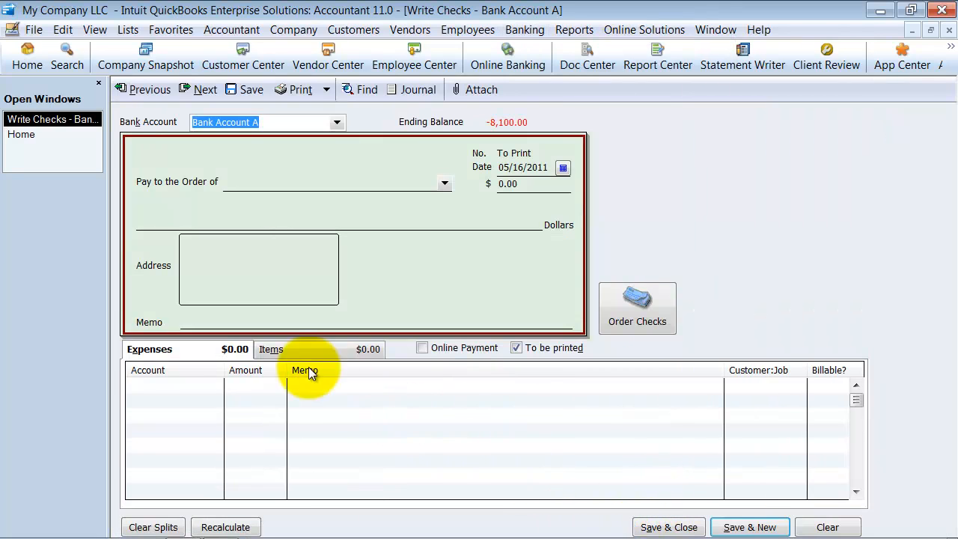
{"action": "mouse_move", "coordinate": [233, 163]}
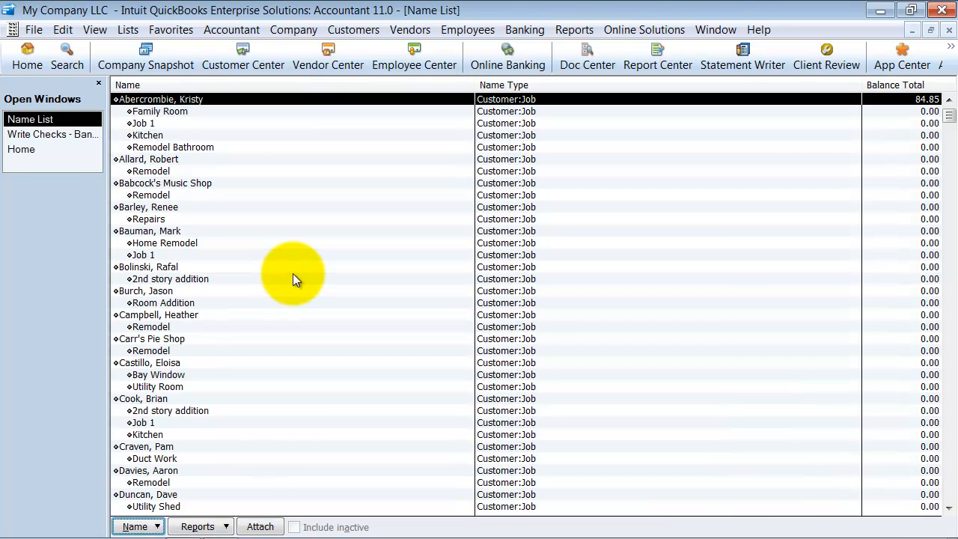
Step: Scroll down the Name List to the vendors and employees
{"action": "scroll", "scroll_direction": "down", "scroll_amount": 3}
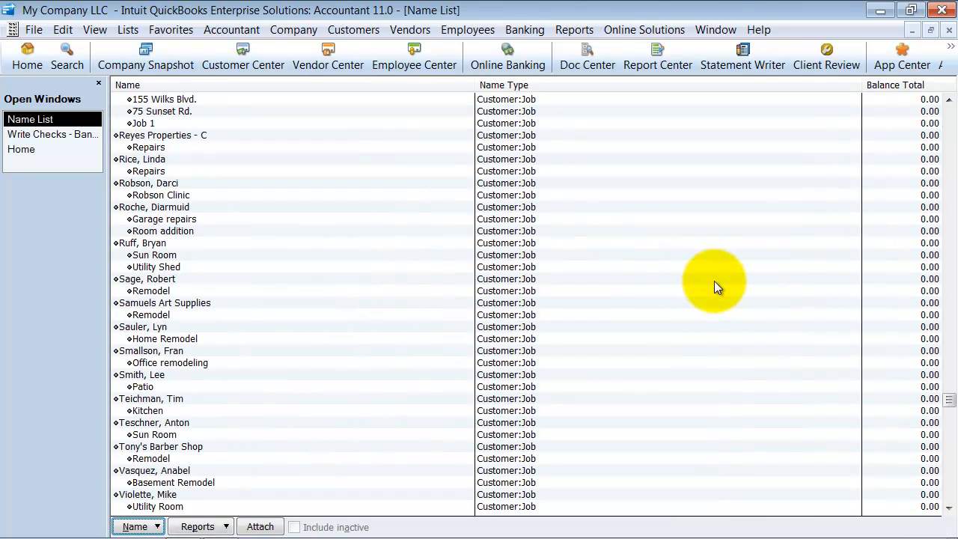
{"action": "scroll", "scroll_direction": "down", "scroll_amount": 3}
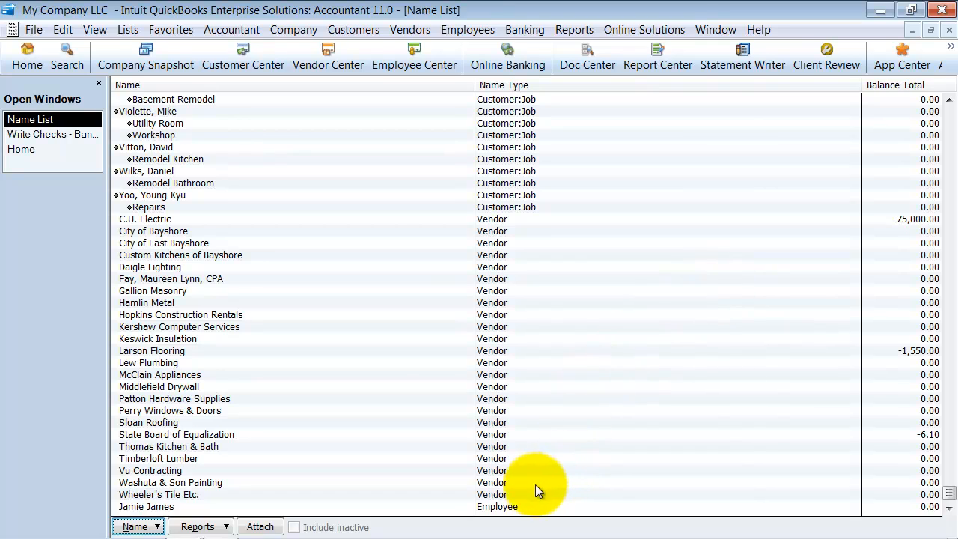
{"action": "mouse_move", "coordinate": [230, 422]}
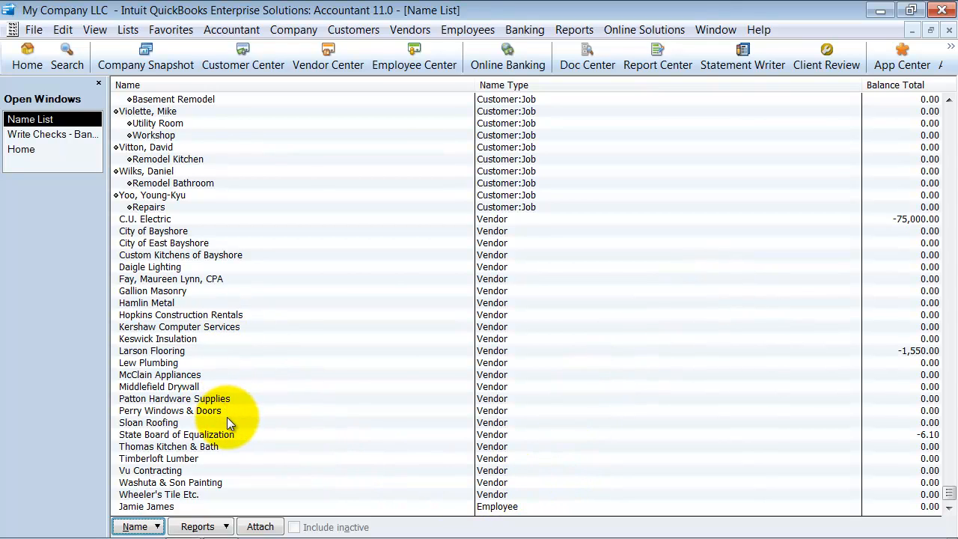
{"action": "mouse_move", "coordinate": [312, 176]}
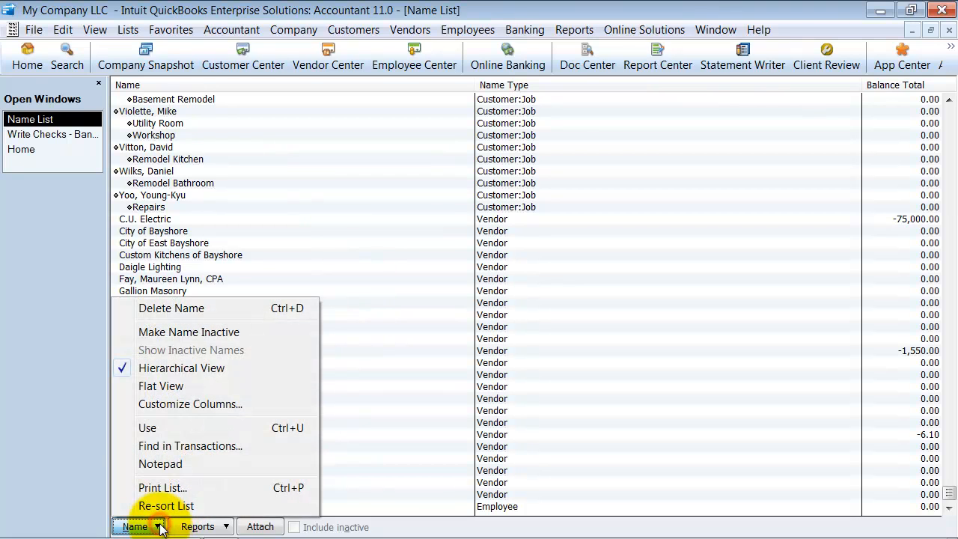
Step: Re-sort the Name List to its original order and confirm
{"action": "left_click", "coordinate": [165, 506]}
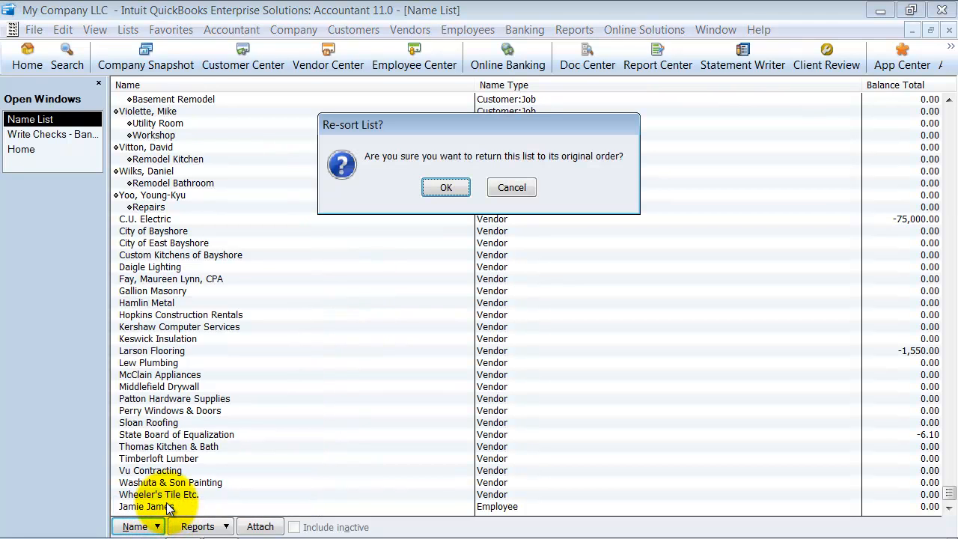
{"action": "mouse_move", "coordinate": [337, 187]}
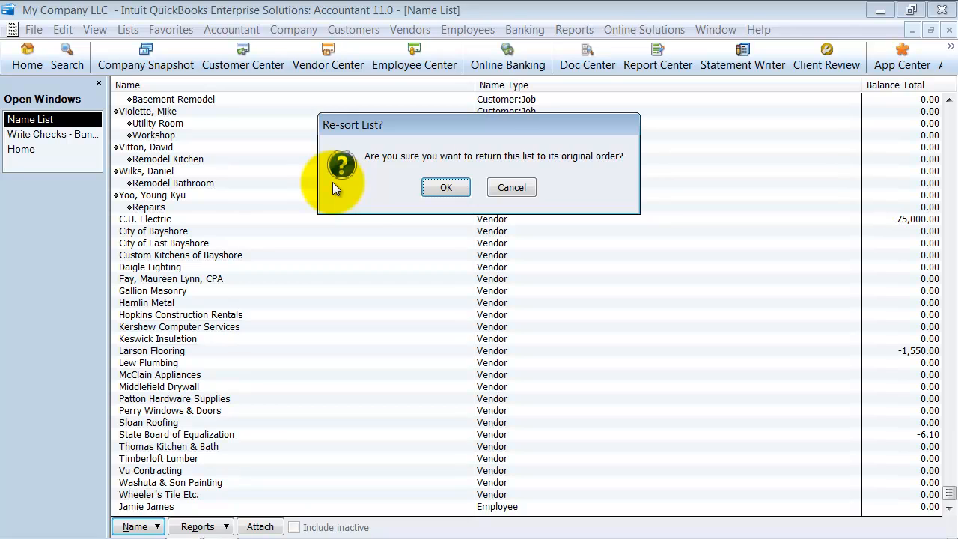
{"action": "left_click", "coordinate": [446, 187]}
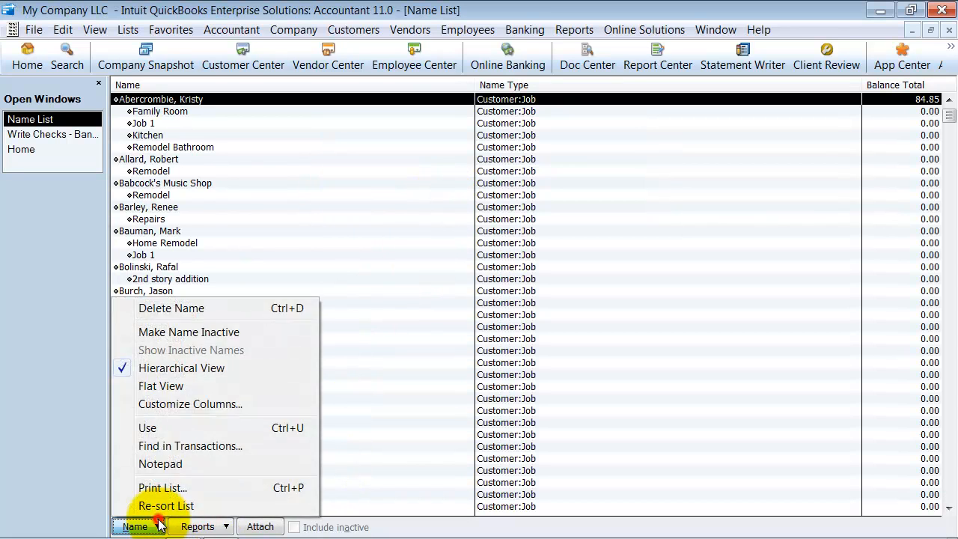
{"action": "left_click", "coordinate": [166, 506]}
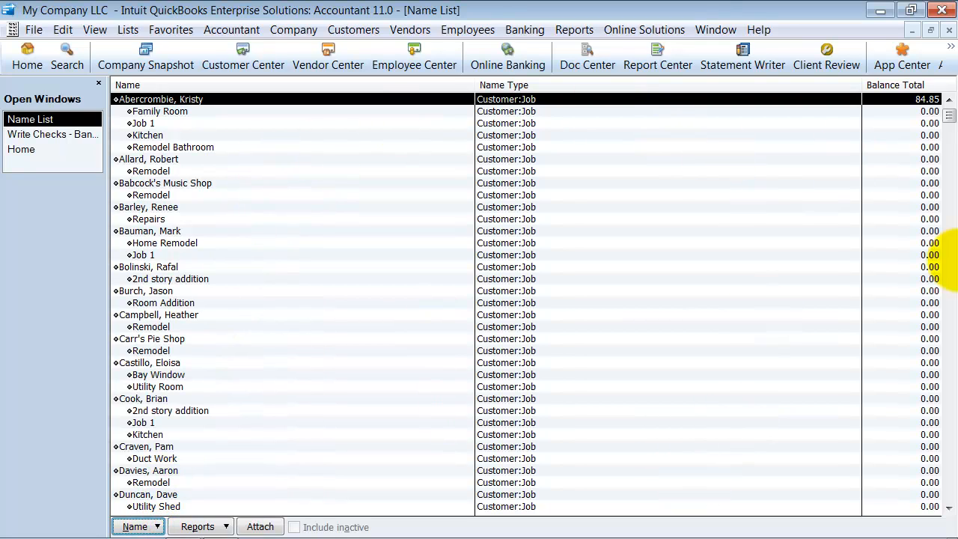
{"action": "mouse_move", "coordinate": [792, 358]}
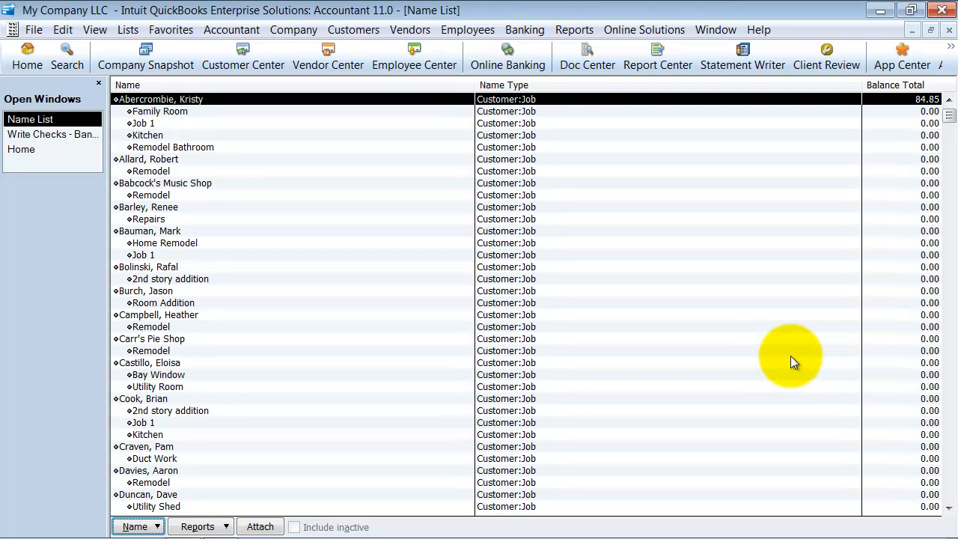
{"action": "mouse_move", "coordinate": [377, 342]}
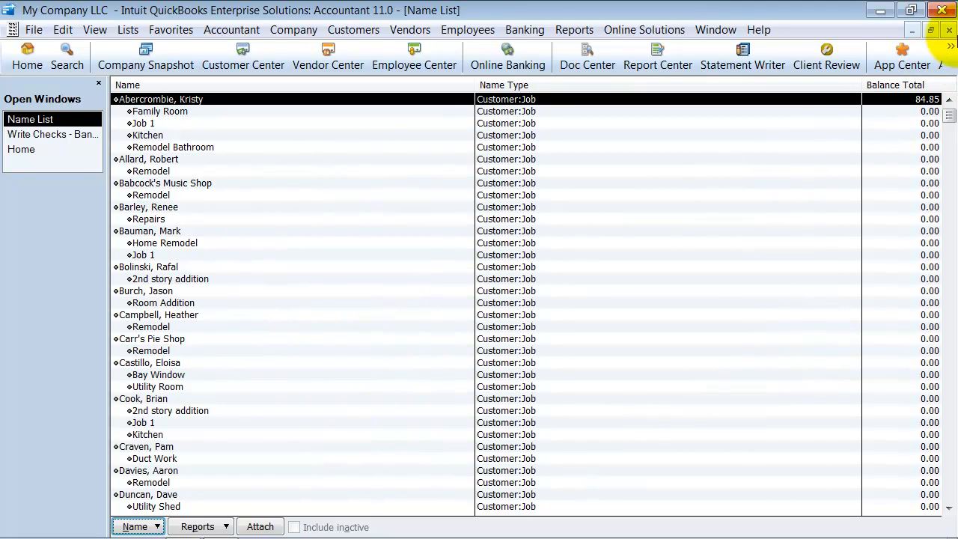
Step: Close the Name List, sort the Customer Center by Balance Total, and return to the blank check
{"action": "left_click", "coordinate": [243, 57]}
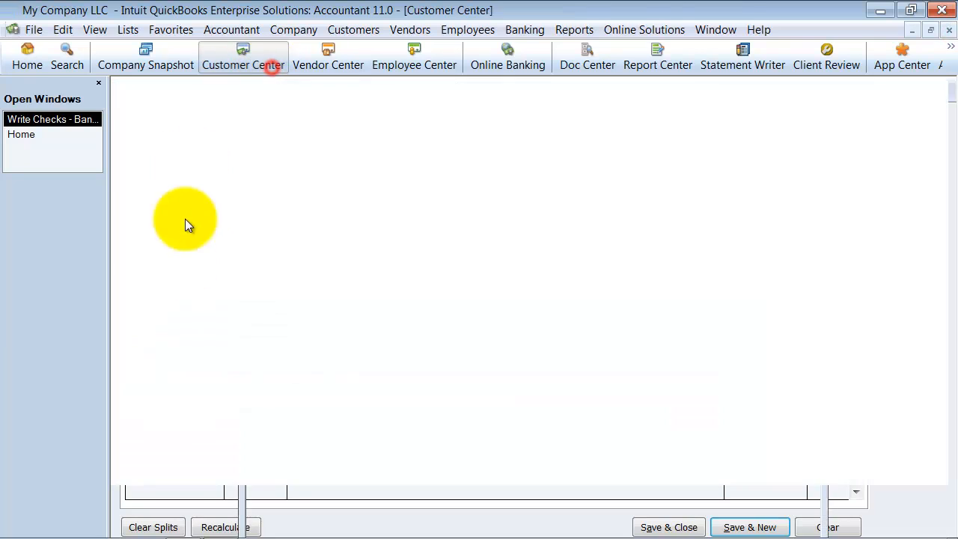
{"action": "left_click", "coordinate": [242, 57]}
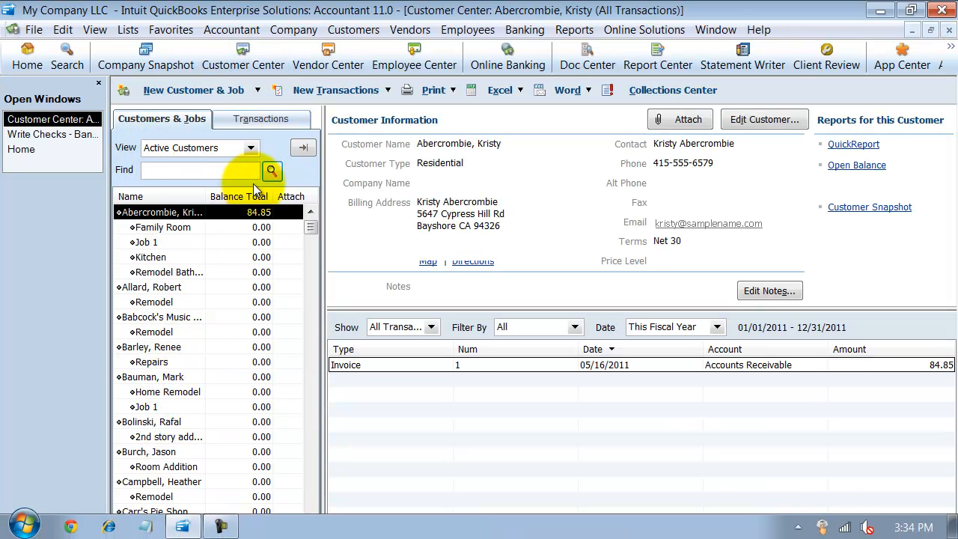
{"action": "left_click", "coordinate": [132, 196]}
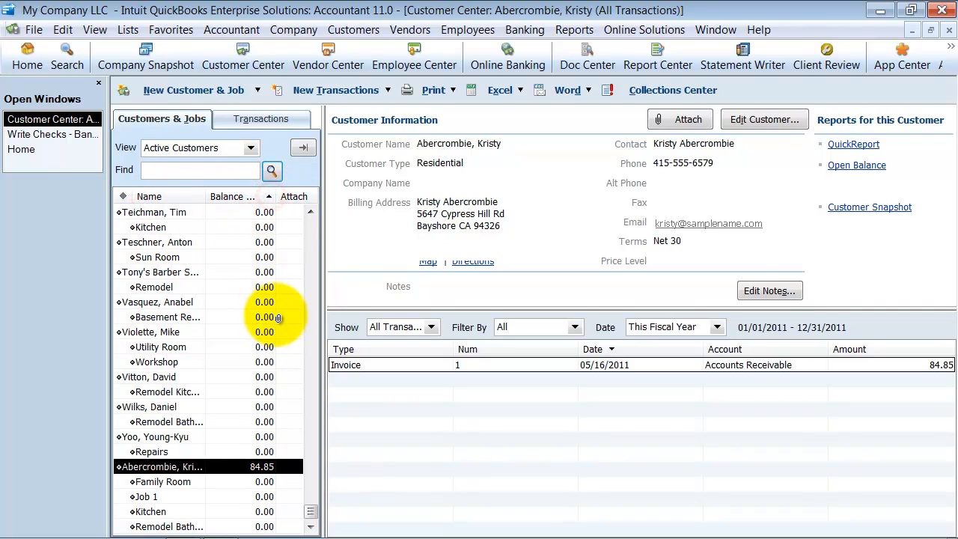
{"action": "mouse_move", "coordinate": [281, 353]}
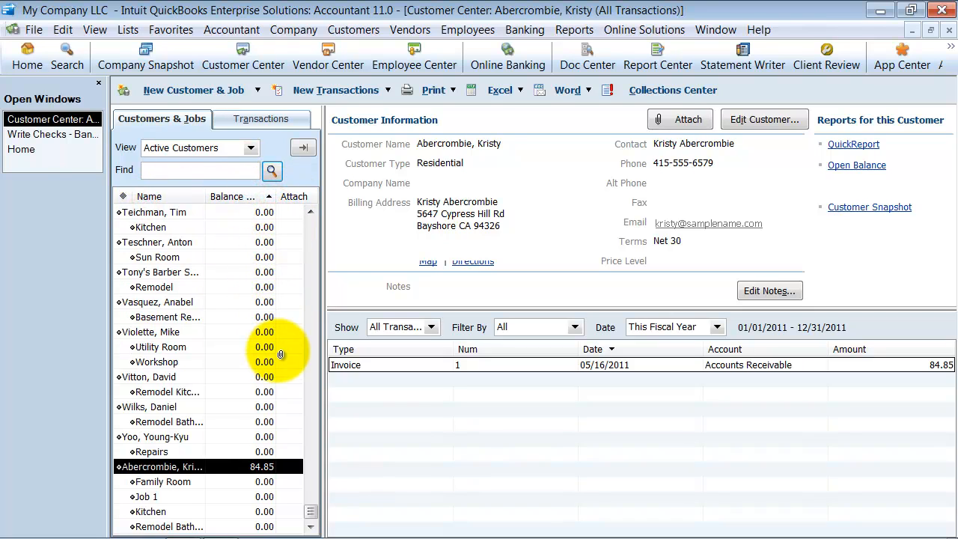
{"action": "mouse_move", "coordinate": [524, 276]}
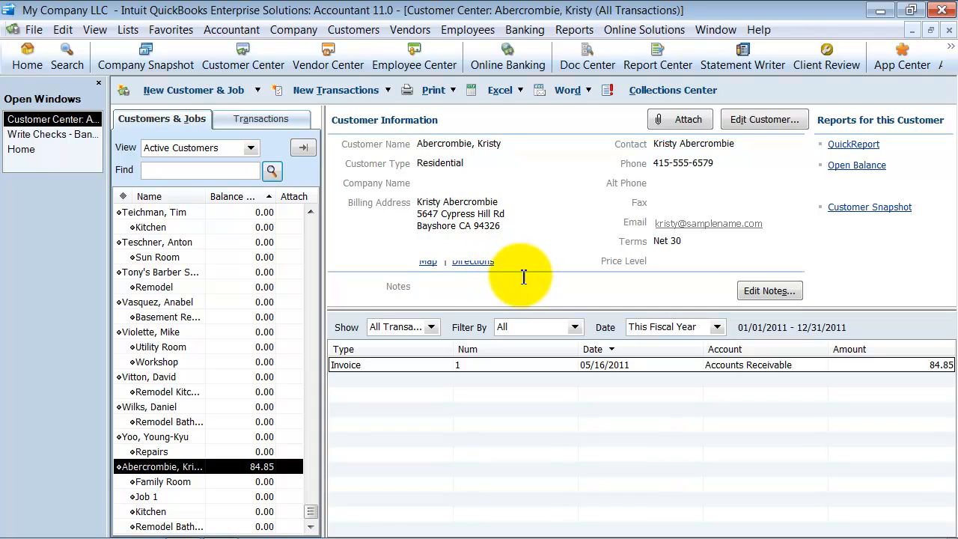
{"action": "mouse_move", "coordinate": [198, 194]}
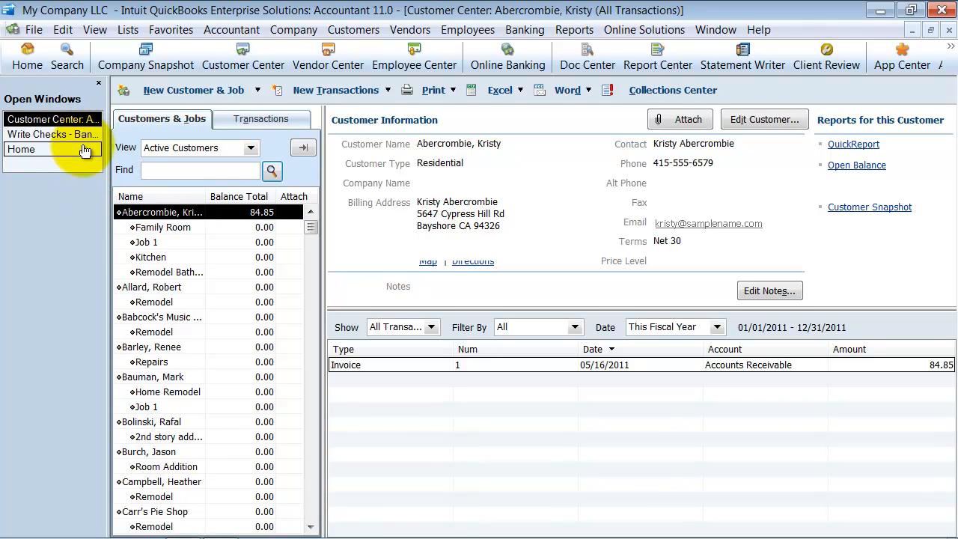
{"action": "left_click", "coordinate": [51, 120]}
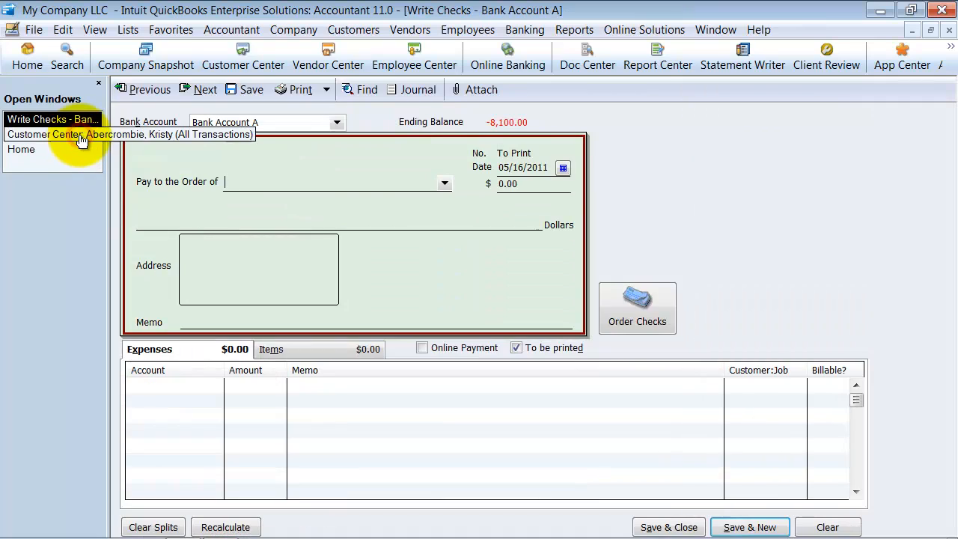